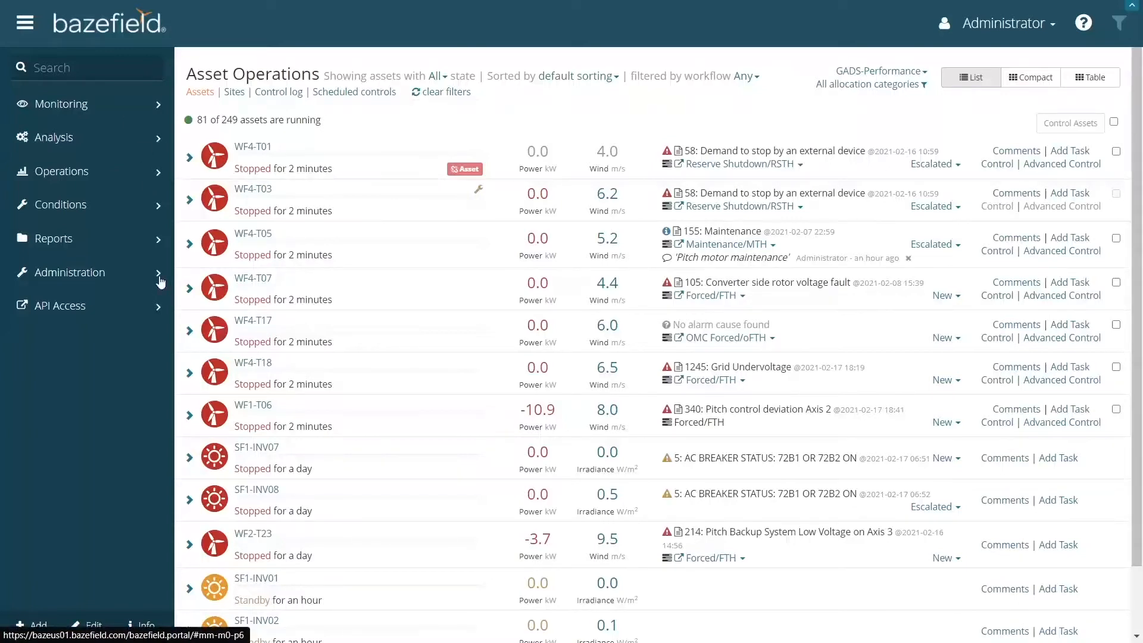
- Navigate to the Allocation Types list via Administration's Configuration menu
click(71, 272)
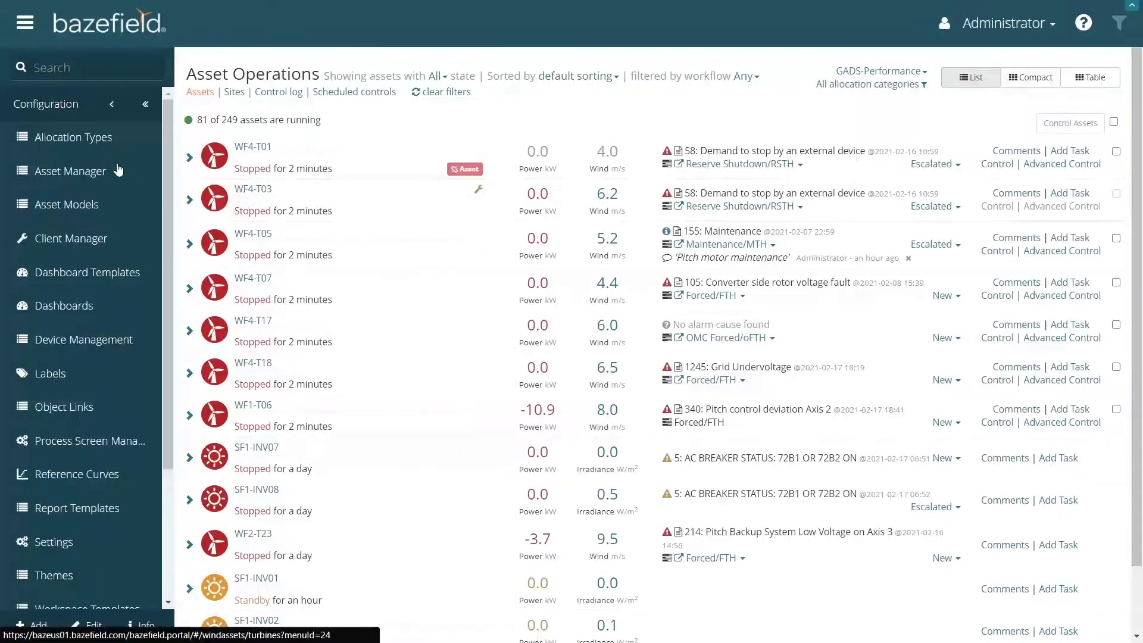
click(72, 137)
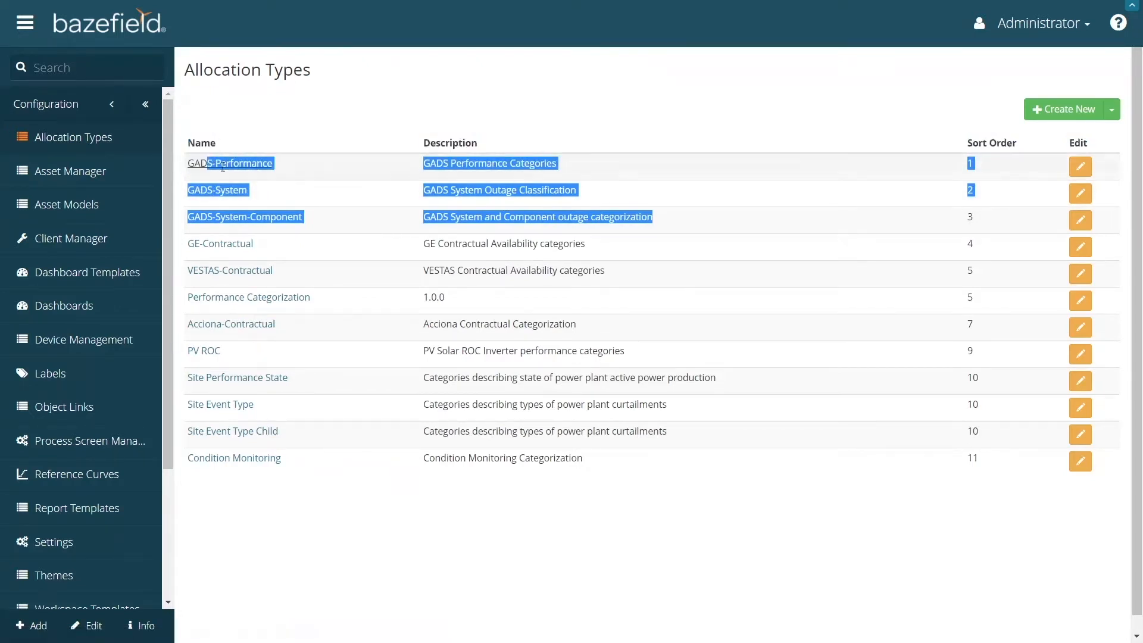
click(579, 293)
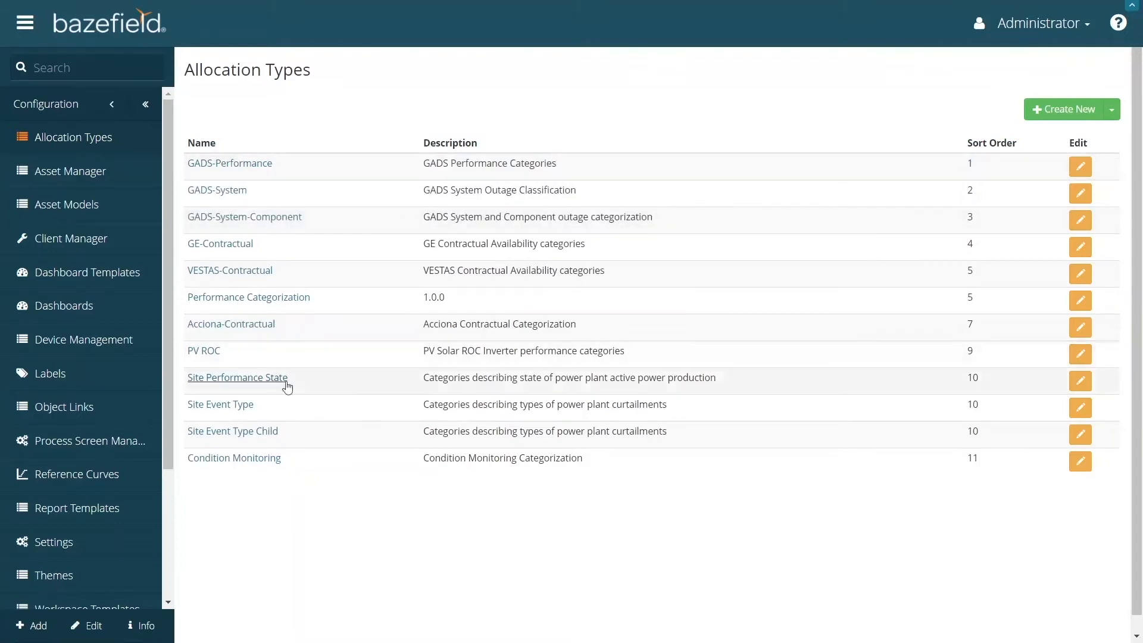
mouse_move(613, 283)
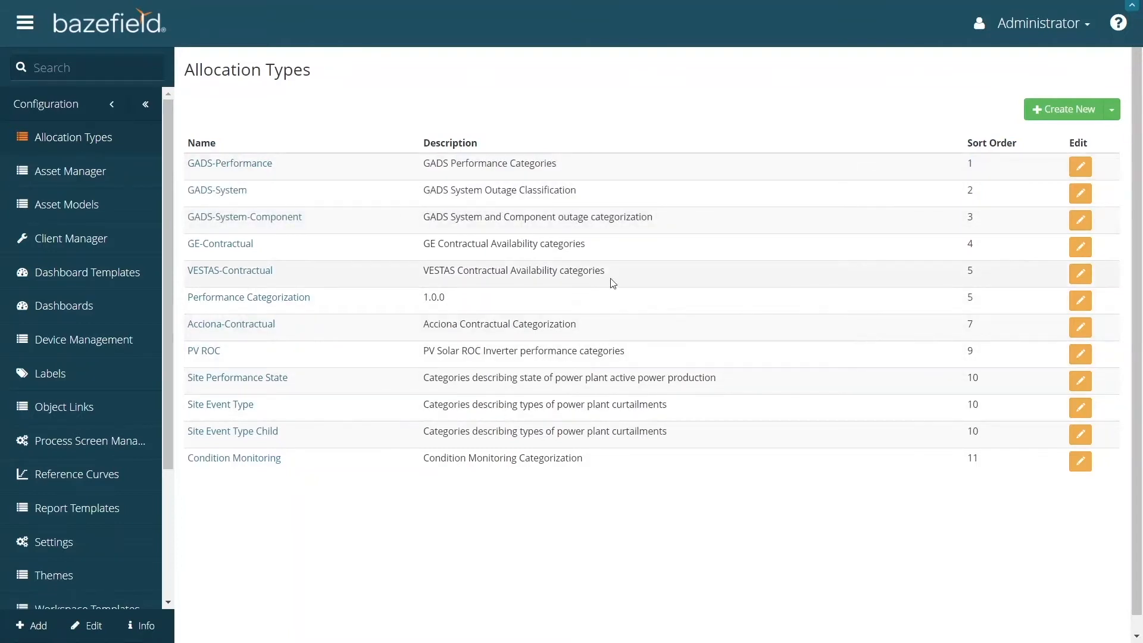
mouse_move(338, 254)
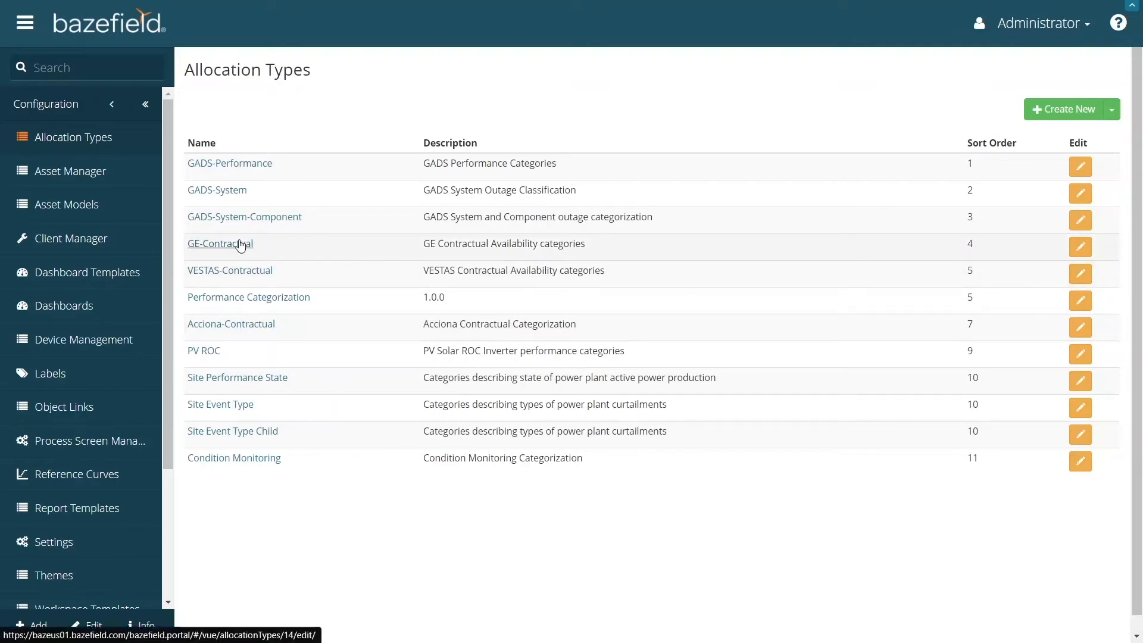
click(220, 244)
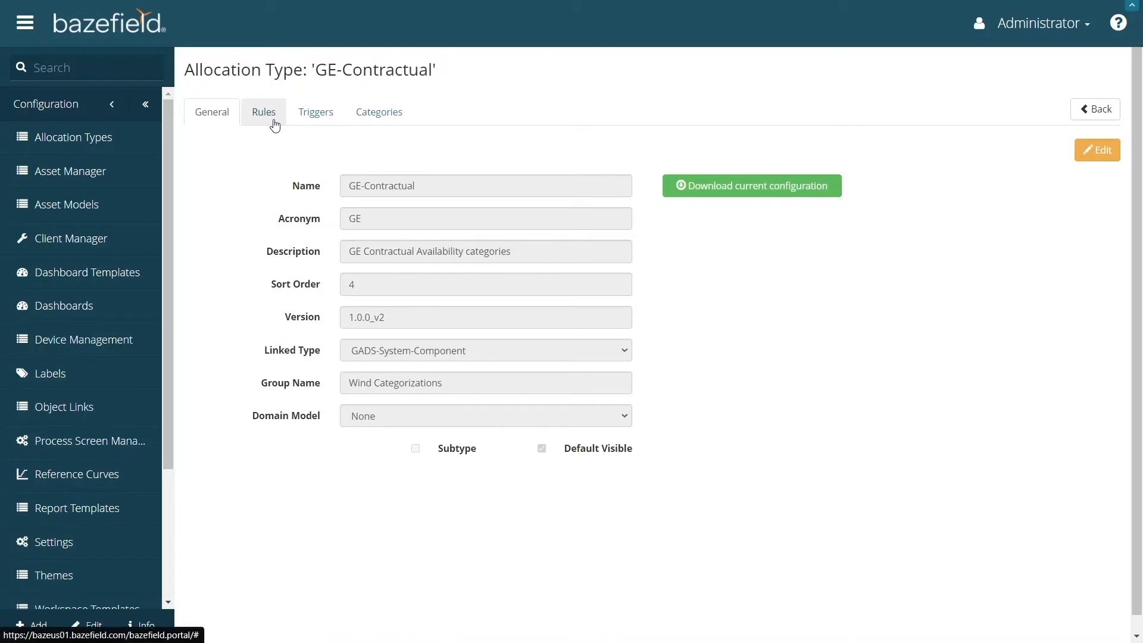
click(378, 112)
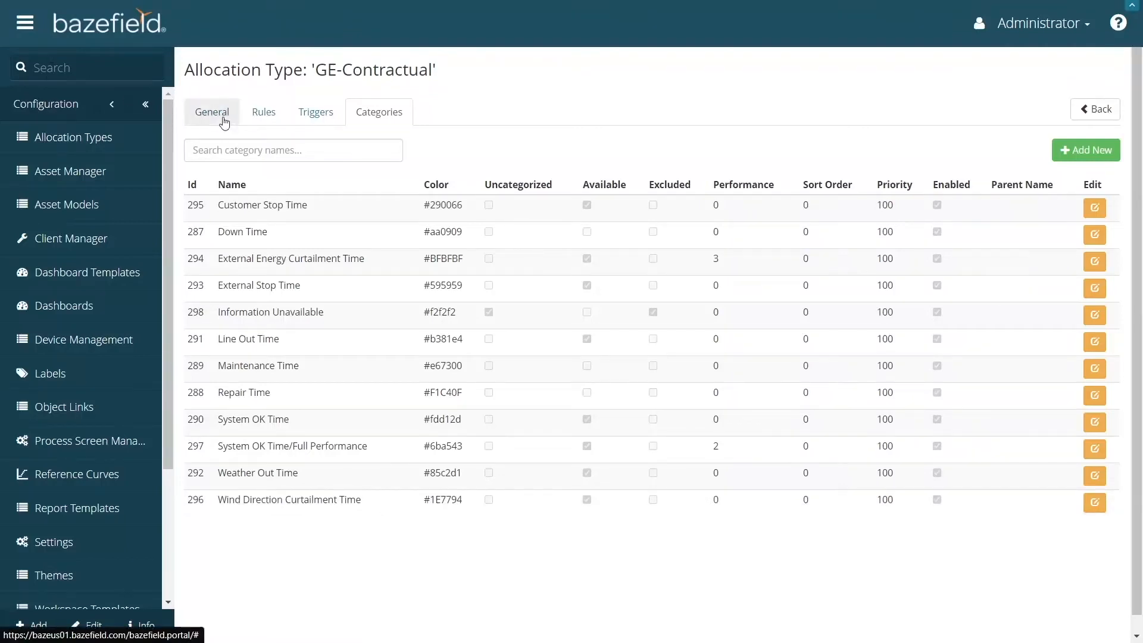
click(73, 137)
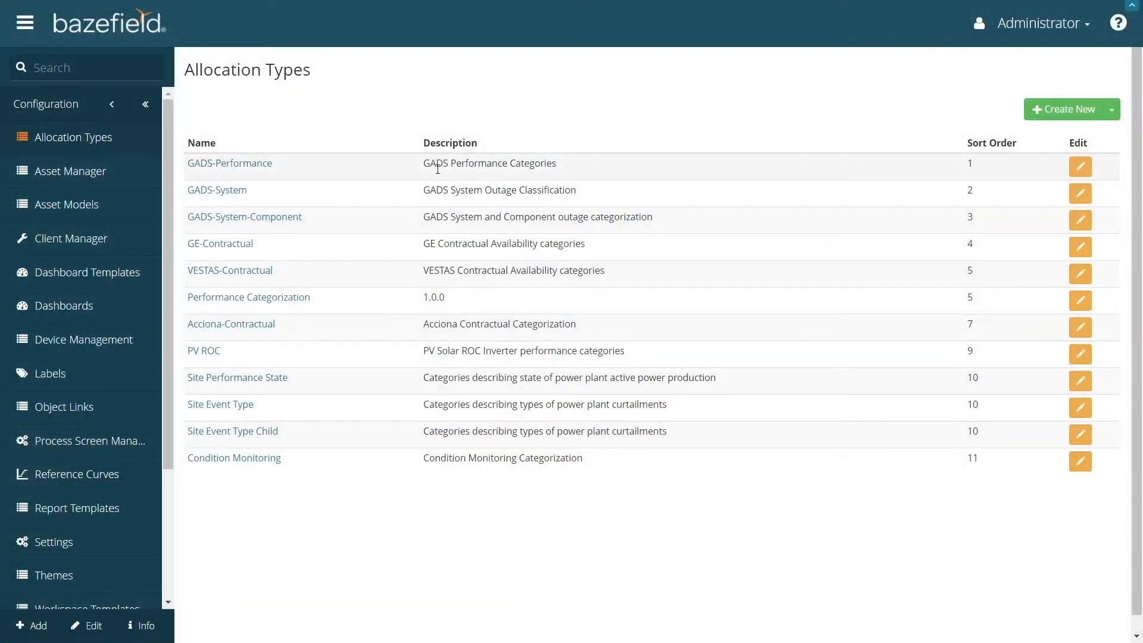
- View GADS-Performance's Categories list, scrolling from Forced Delay down to Uncategorized Stop and back
click(230, 163)
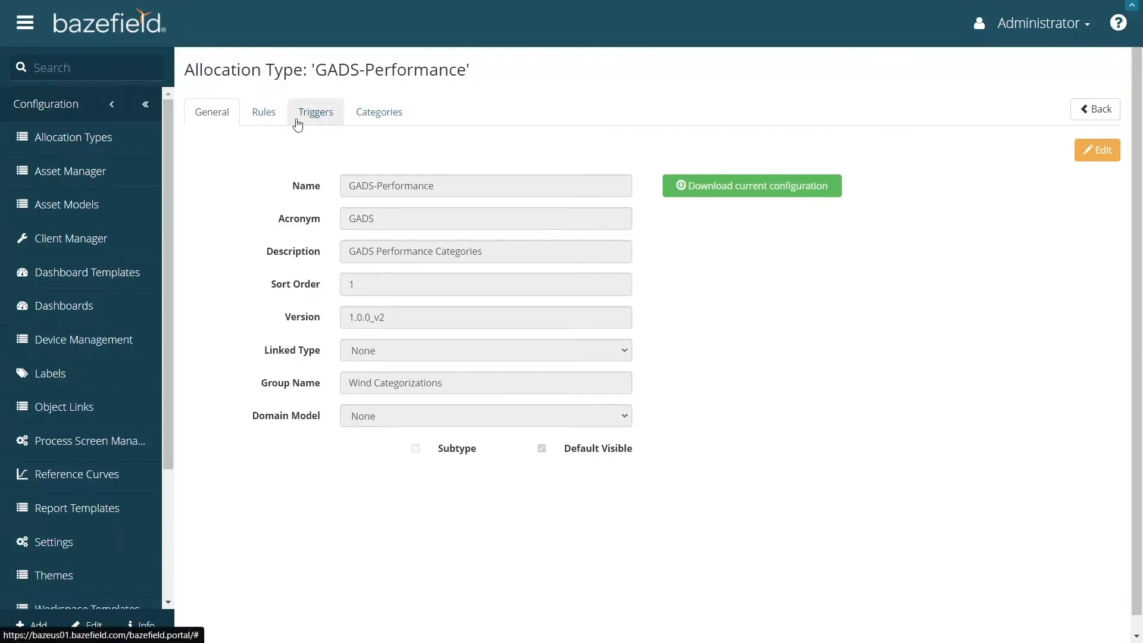
mouse_move(379, 111)
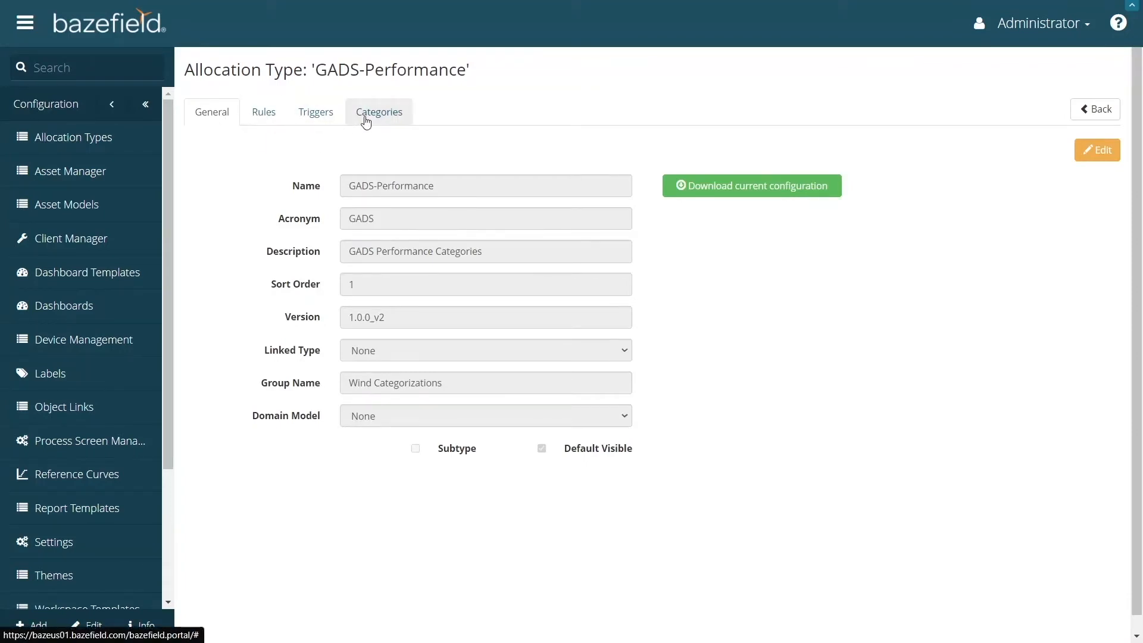
mouse_move(385, 126)
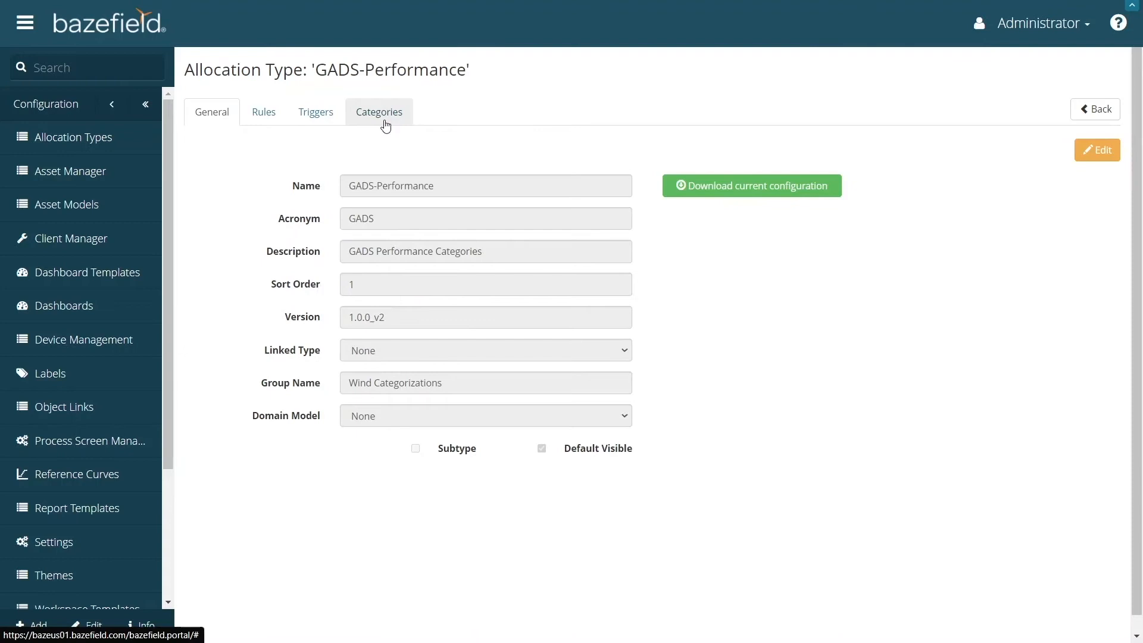
click(379, 111)
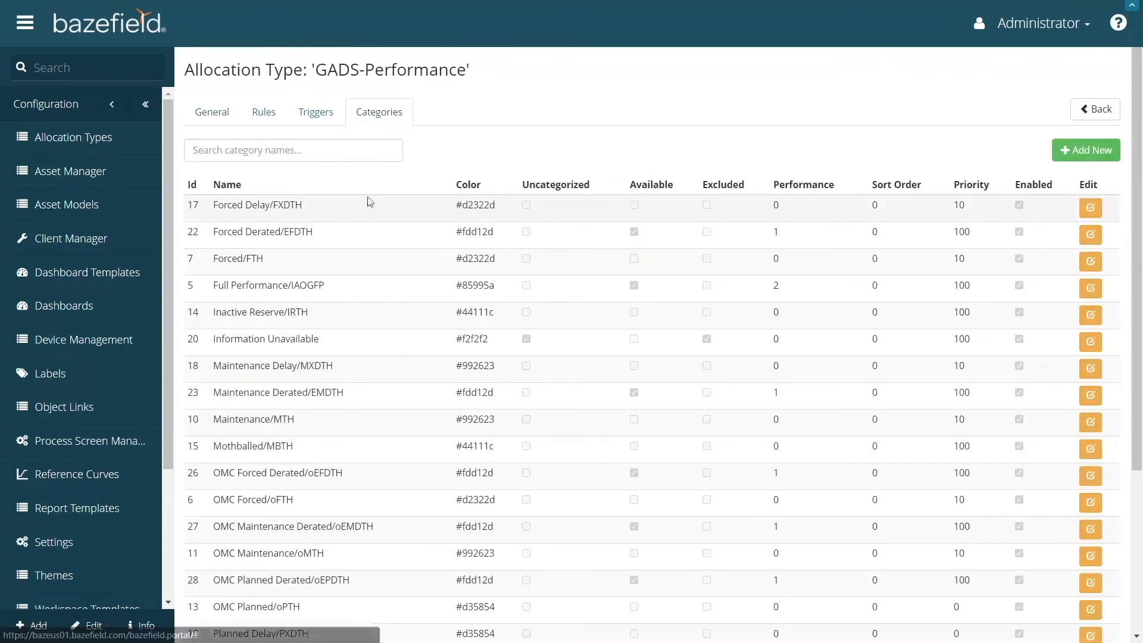
scroll(down, 3)
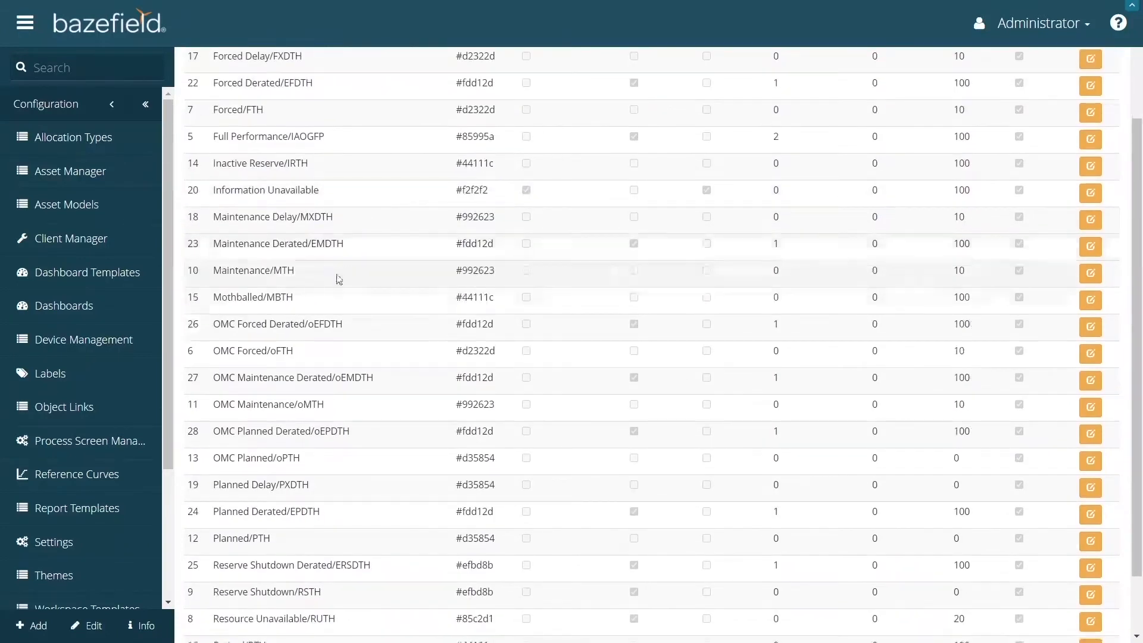
scroll(down, 3)
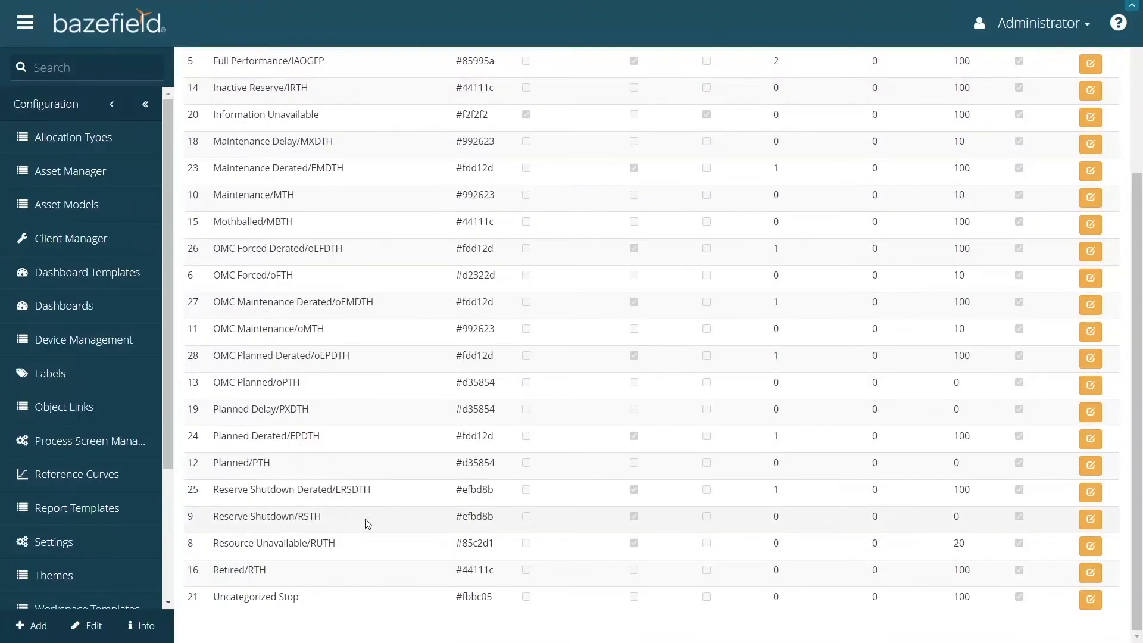
scroll(up, 3)
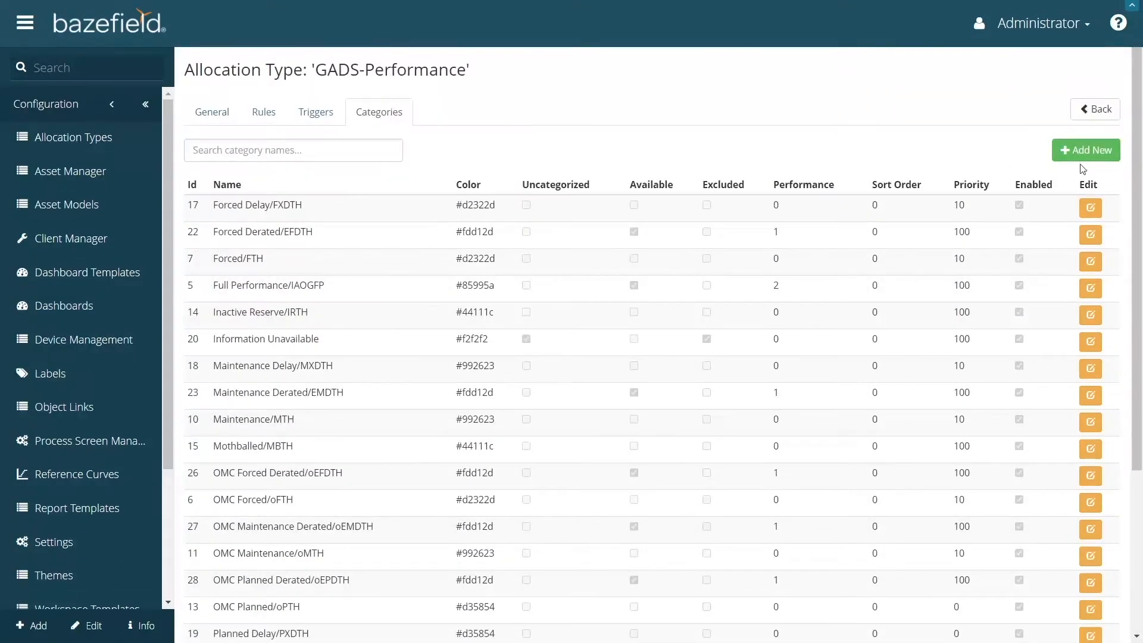
mouse_move(1055, 184)
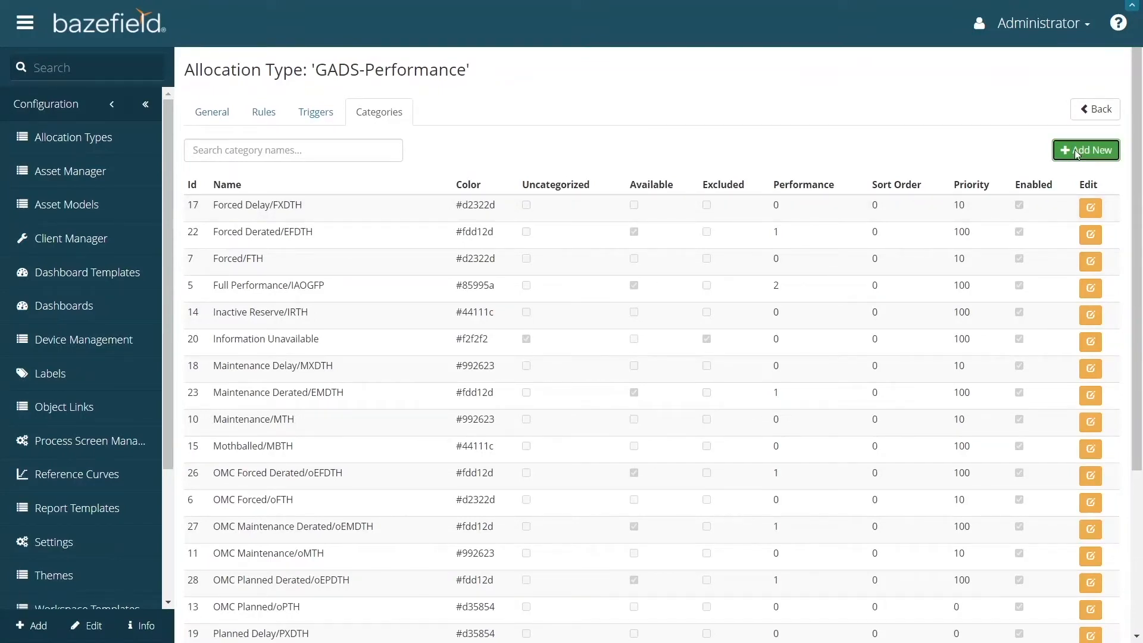
- Start a new GADS-Performance category named 'Brads Category' with pink colour #E385CB
click(1086, 150)
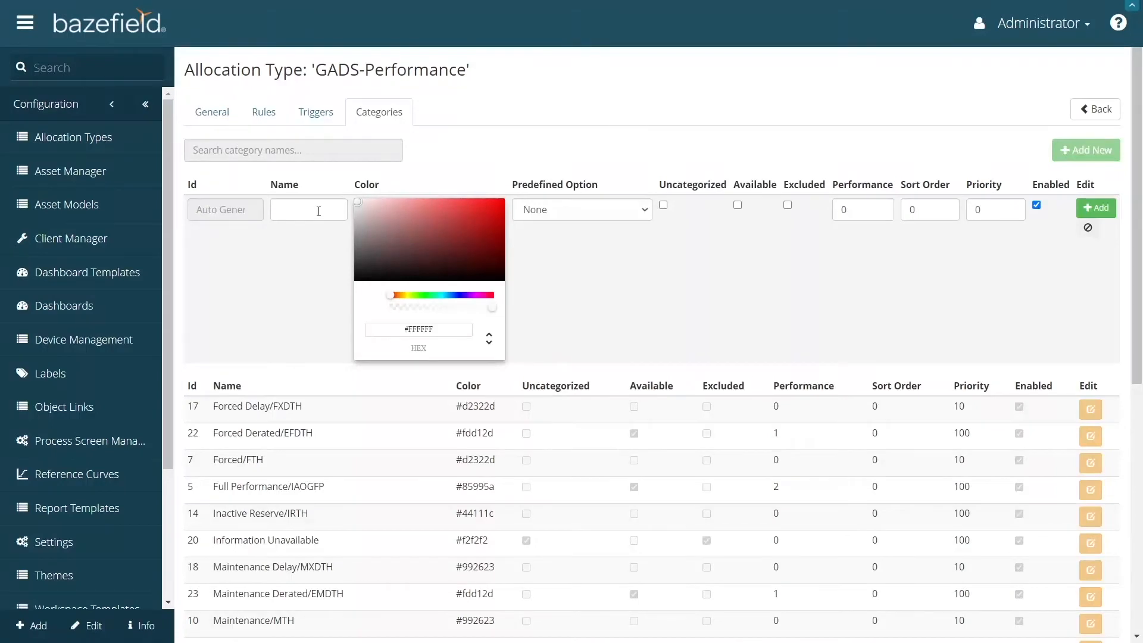
click(308, 209)
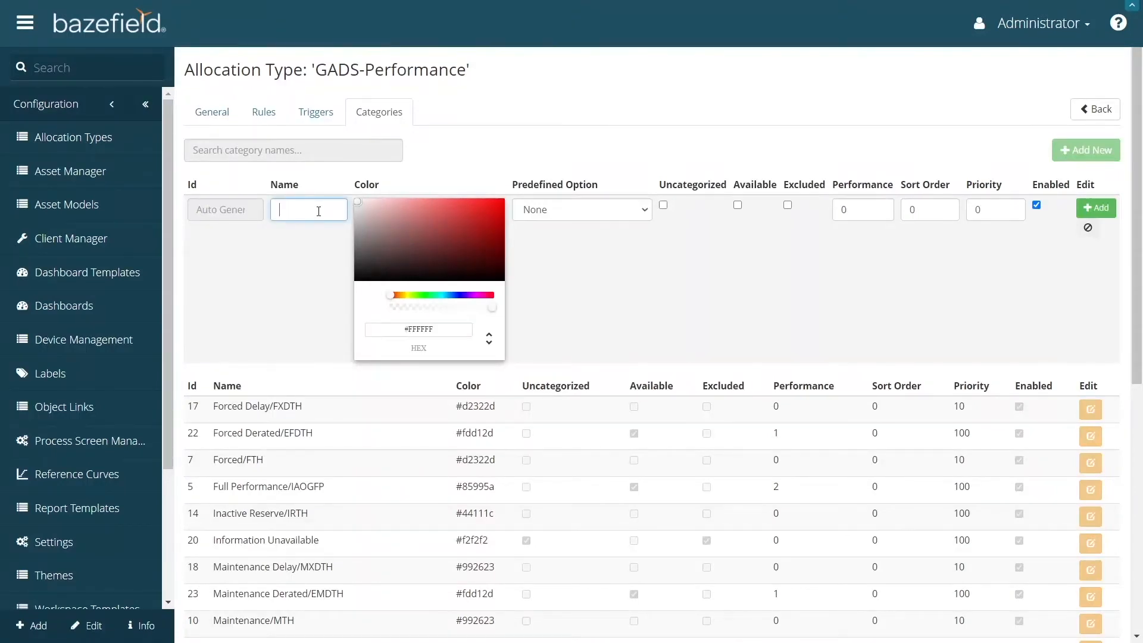
text(Br)
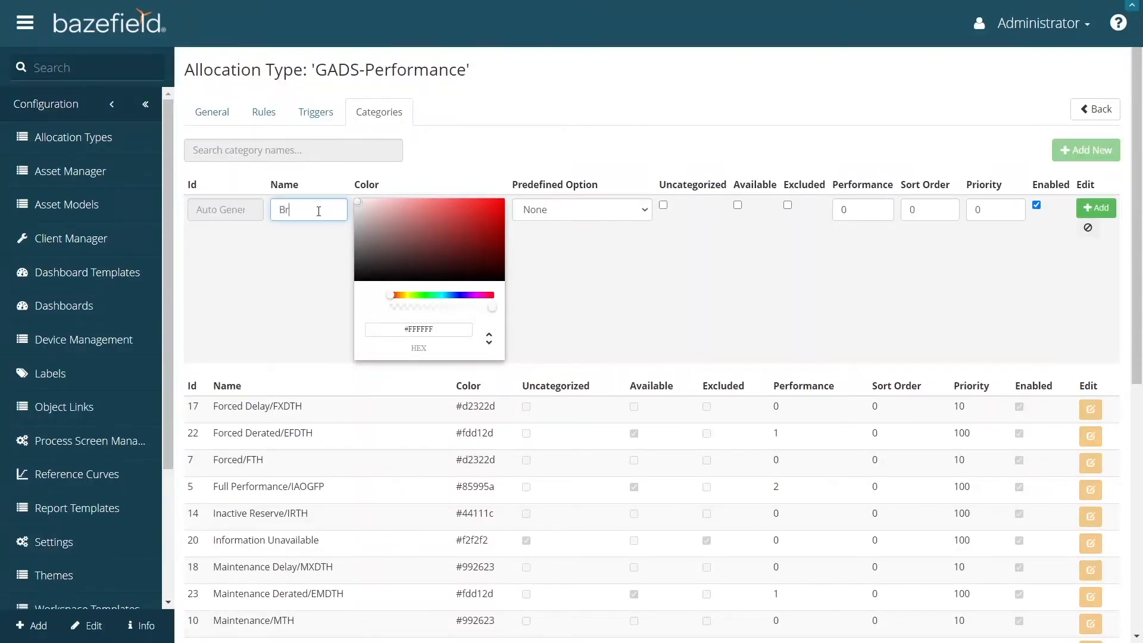
text(ads Categoı)
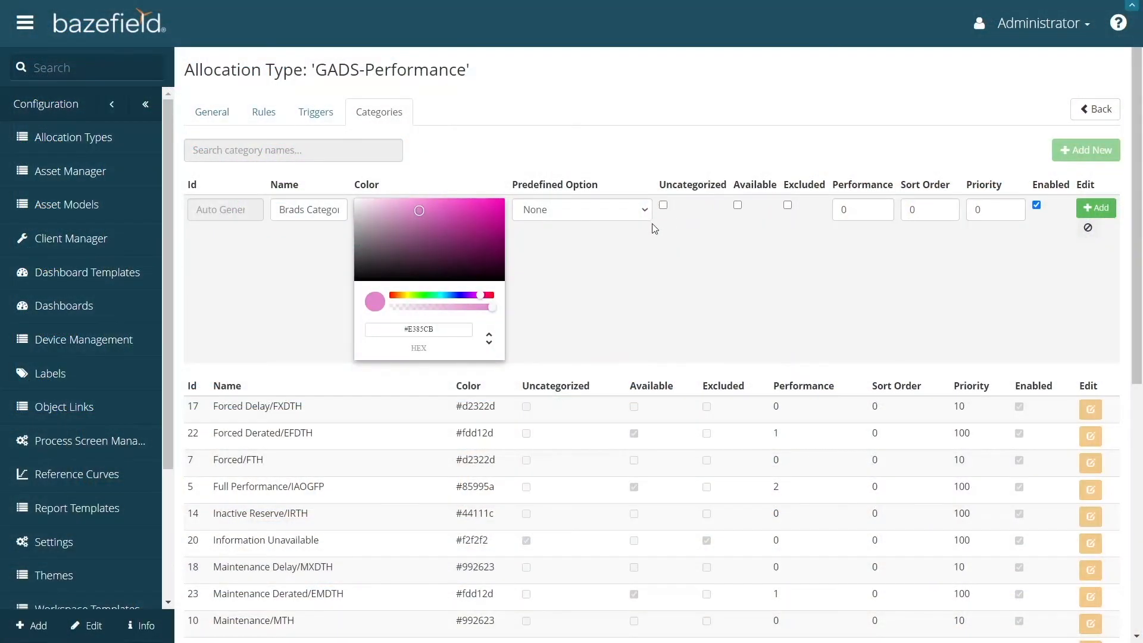
triple_click(309, 209)
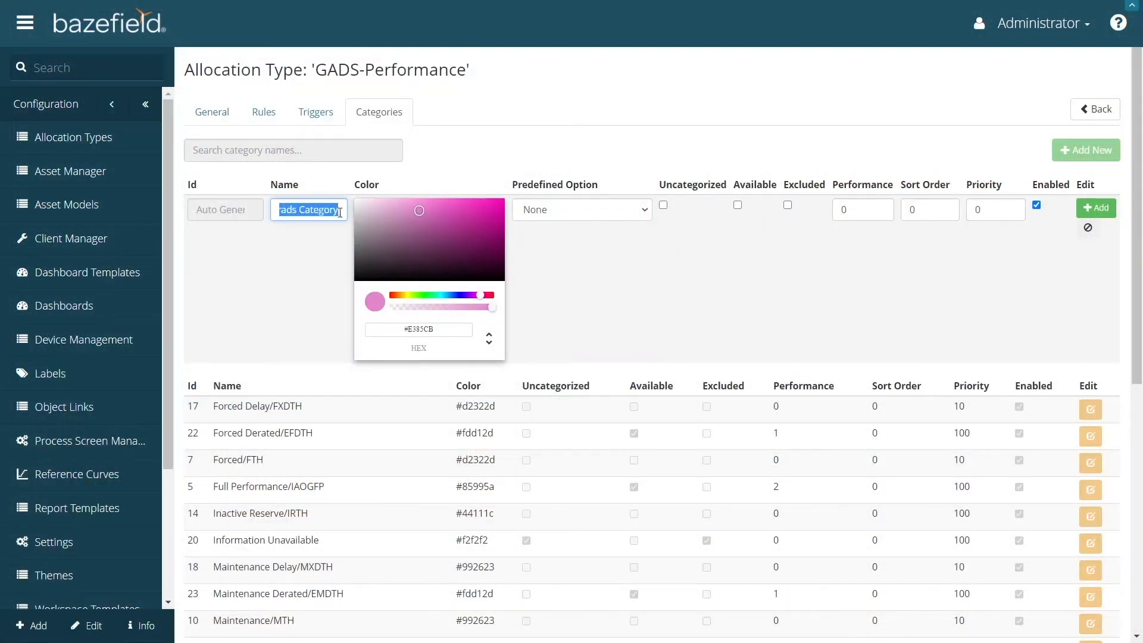
mouse_move(317, 240)
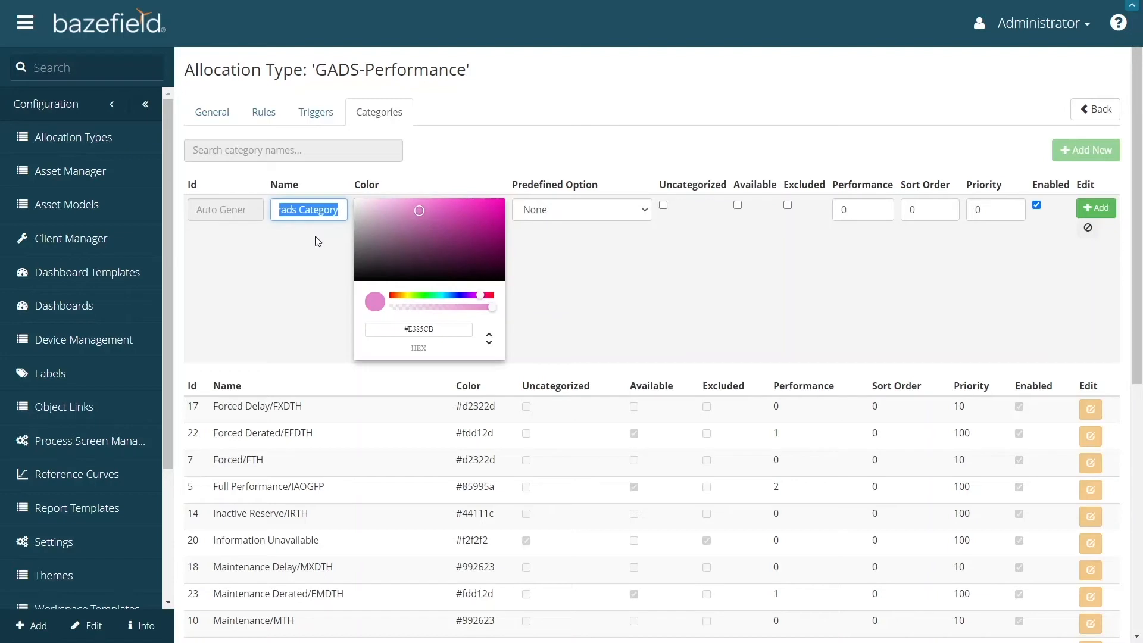